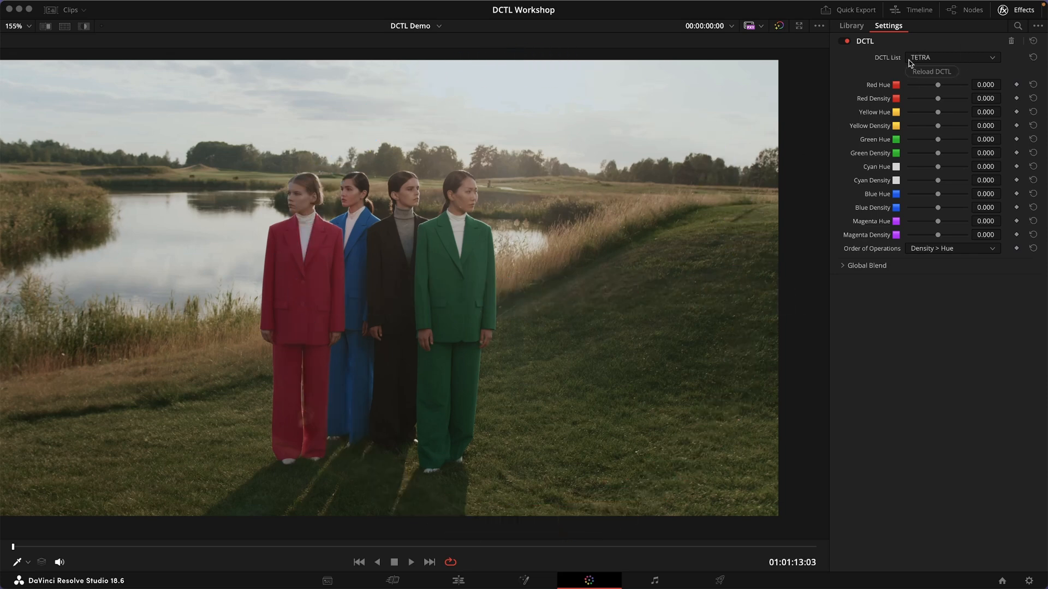
{"action": "mouse_move", "coordinate": [928, 123]}
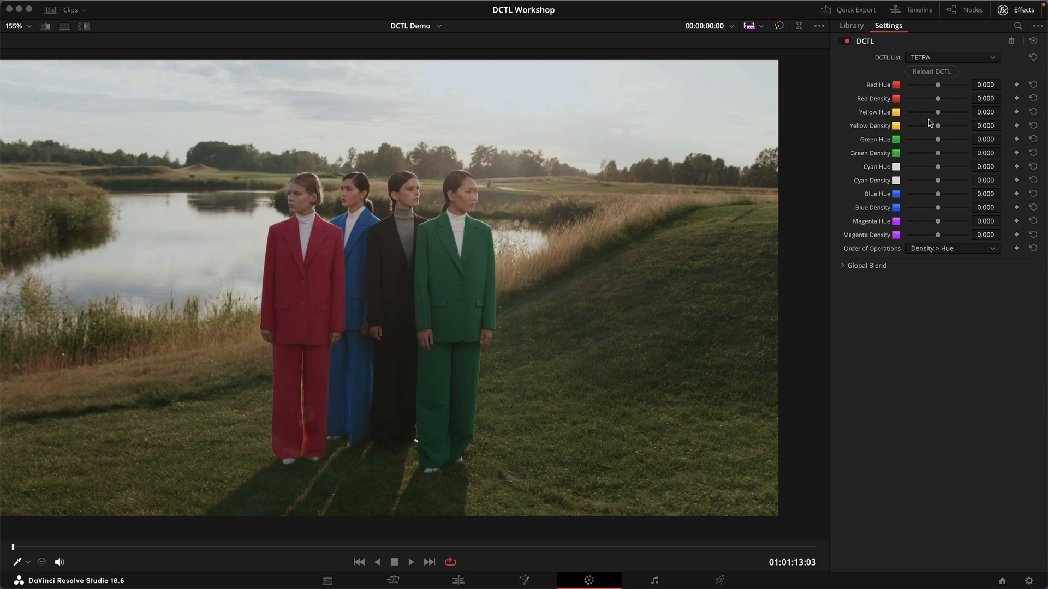
{"action": "mouse_move", "coordinate": [964, 42]}
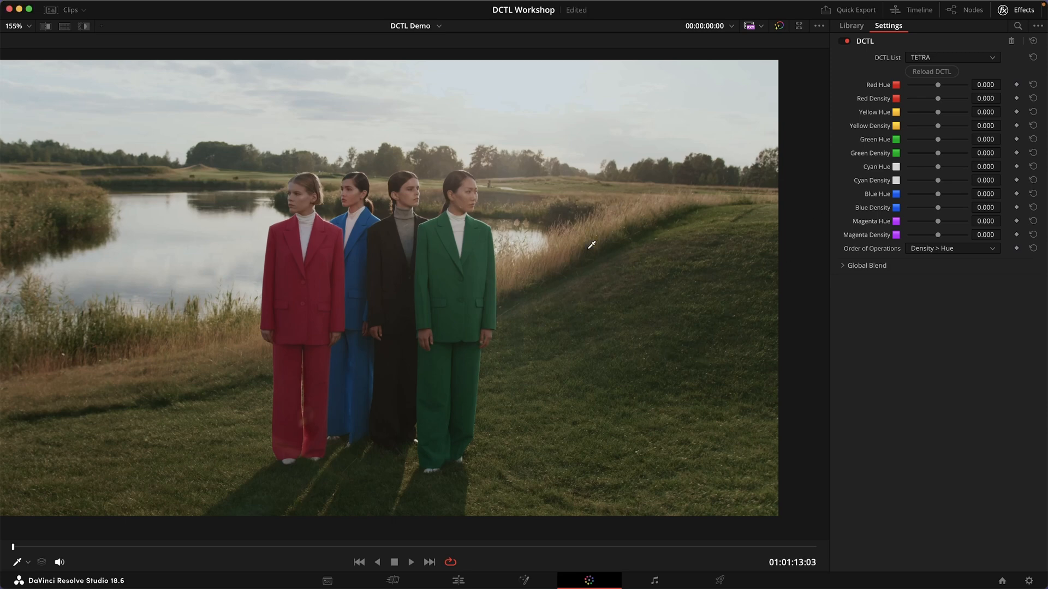
{"action": "mouse_move", "coordinate": [634, 332]}
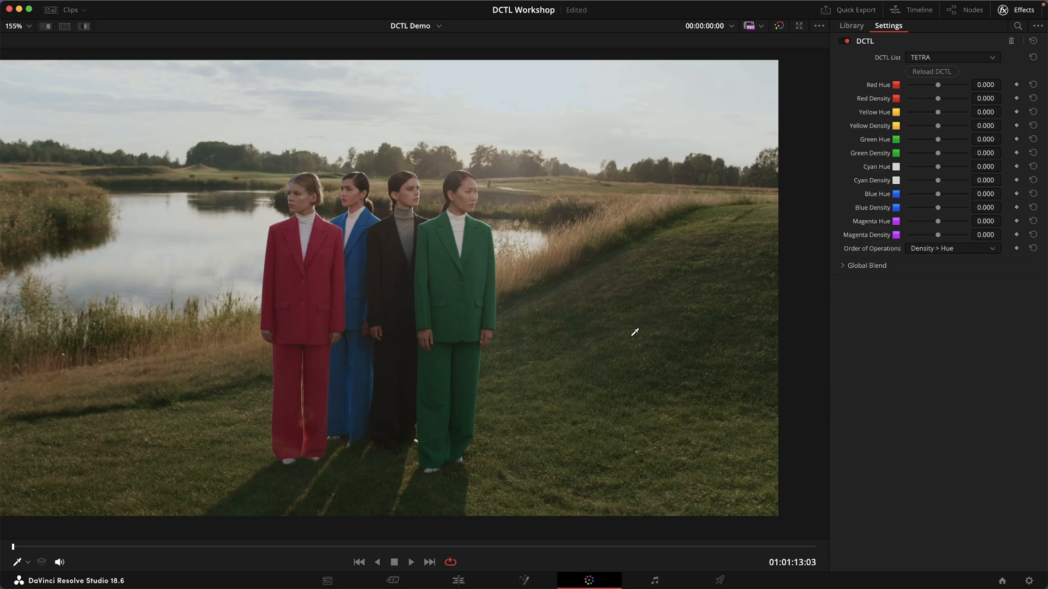
{"action": "mouse_move", "coordinate": [937, 124]}
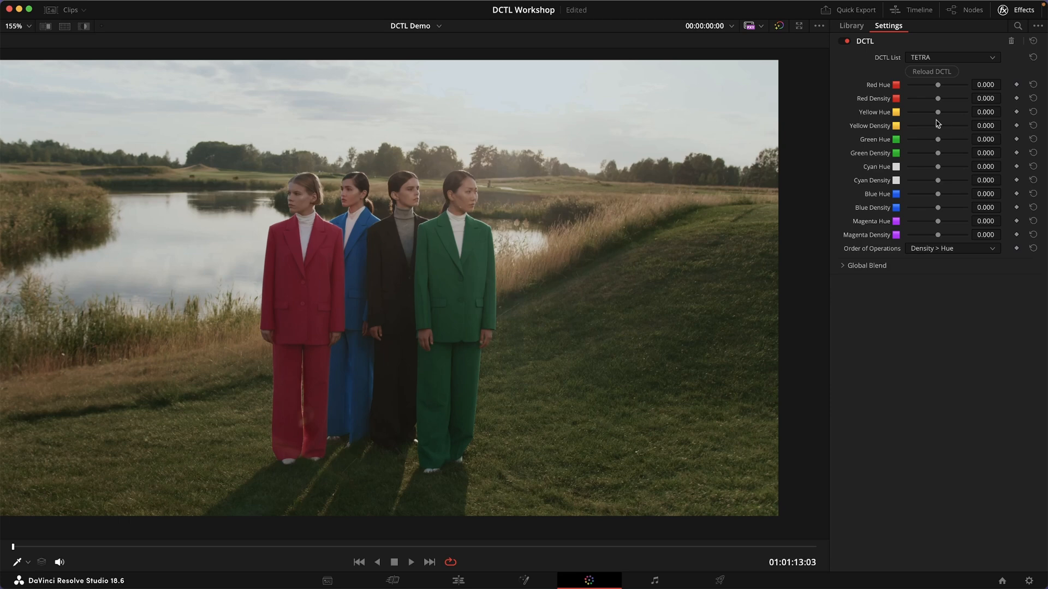
{"action": "mouse_move", "coordinate": [939, 115]}
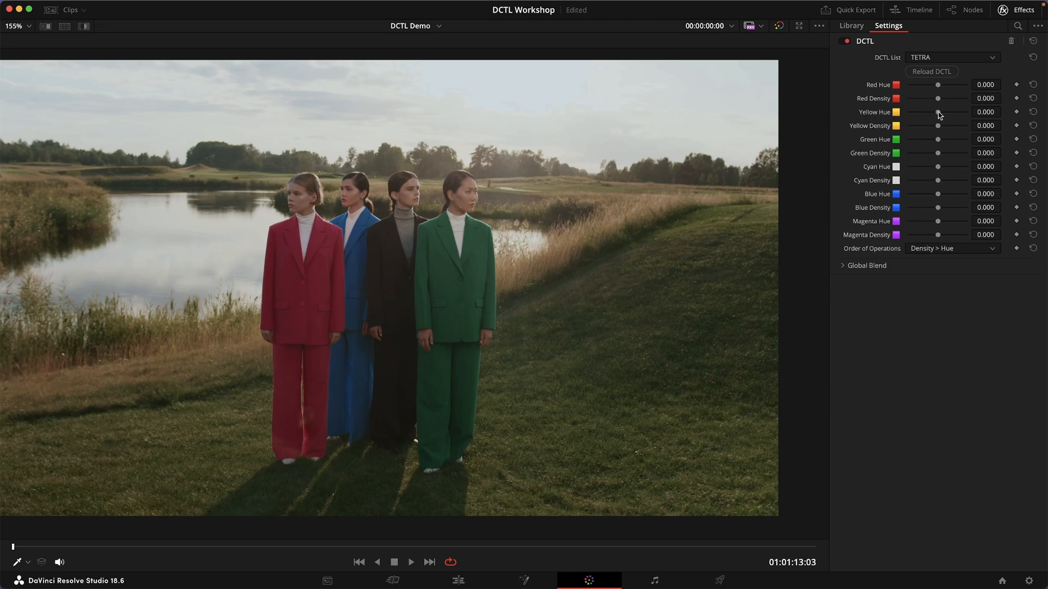
Step: Shift Yellow Hue toward green, comparing against neutral, and settle at 0.394
{"action": "left_click_drag", "start_coordinate": [937, 112], "coordinate": [948, 112]}
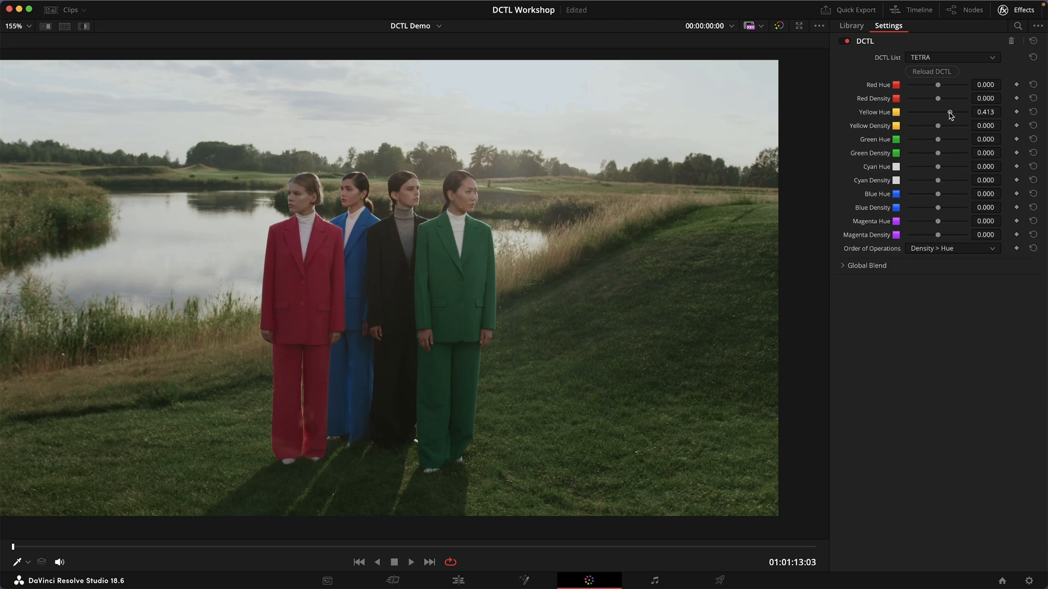
{"action": "left_click_drag", "start_coordinate": [949, 111], "coordinate": [939, 111]}
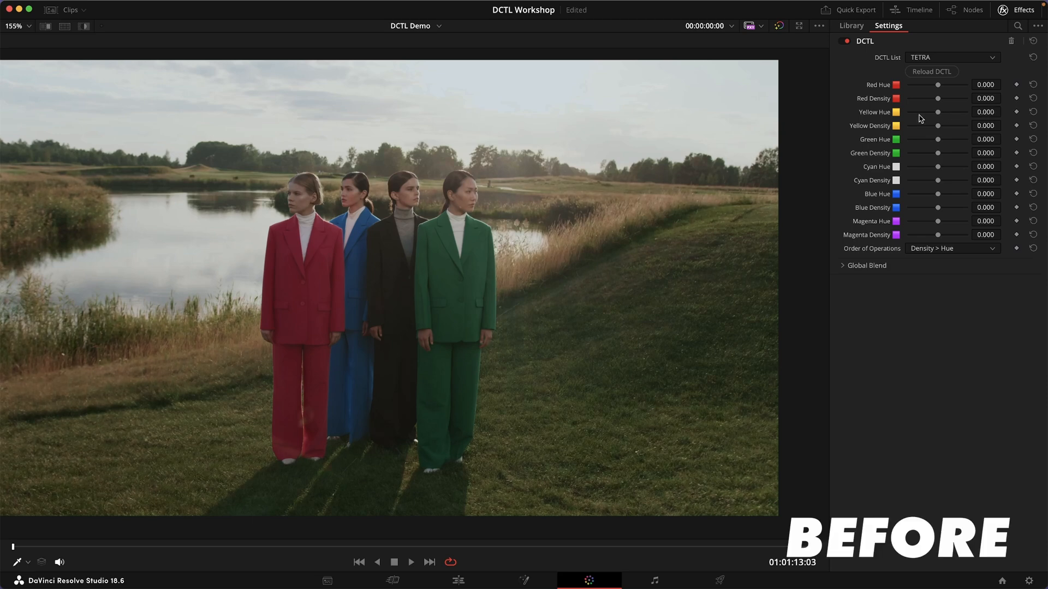
{"action": "left_click_drag", "start_coordinate": [938, 112], "coordinate": [949, 113]}
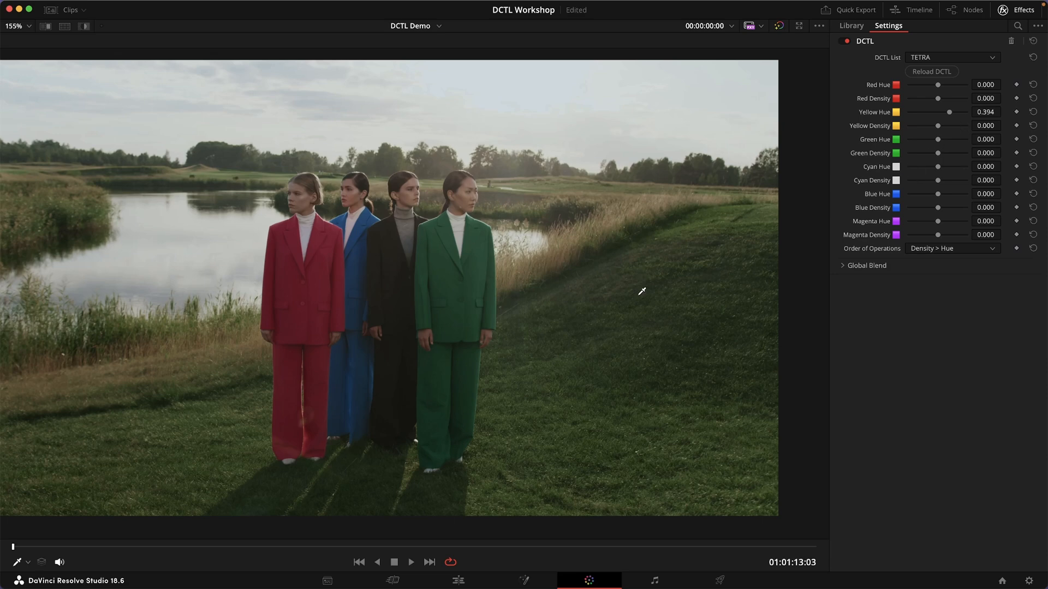
{"action": "mouse_move", "coordinate": [940, 157]}
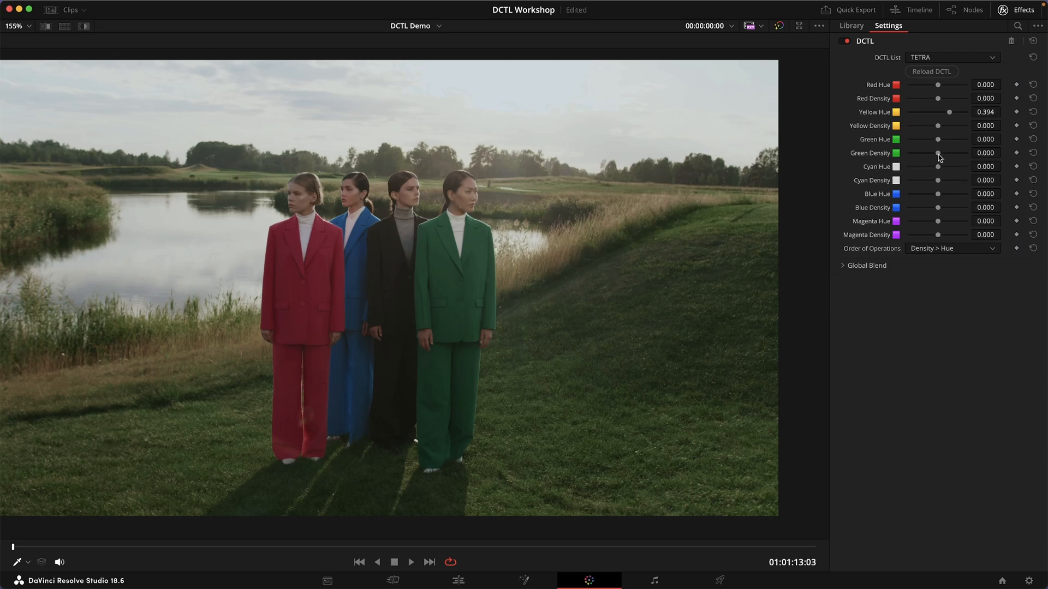
Step: Deepen the grass's Green Density, comparing lower values, then push it to 1.000
{"action": "left_click_drag", "start_coordinate": [938, 152], "coordinate": [964, 153]}
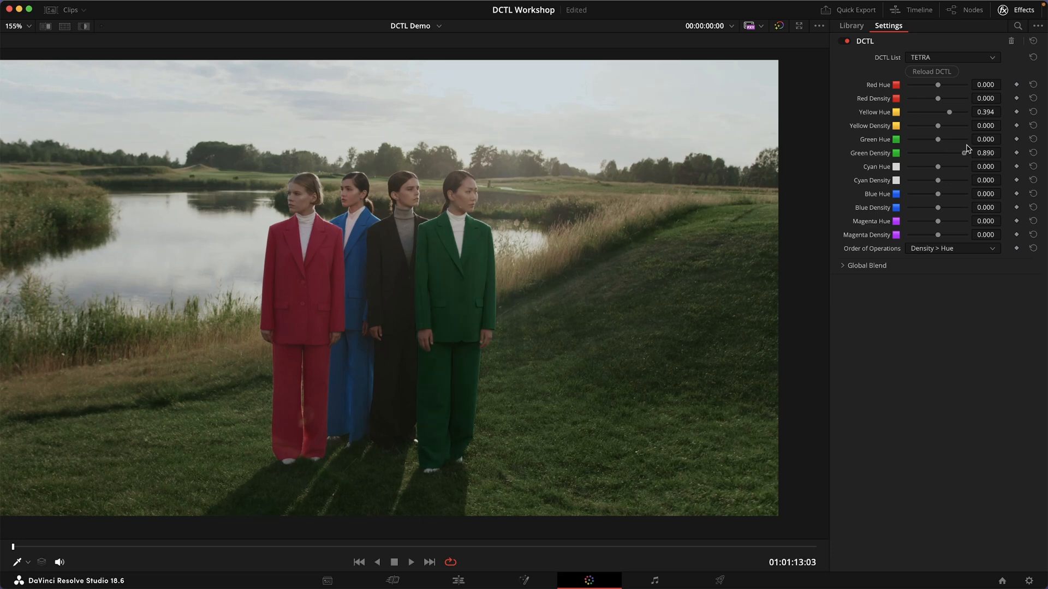
{"action": "left_click_drag", "start_coordinate": [949, 152], "coordinate": [935, 152]}
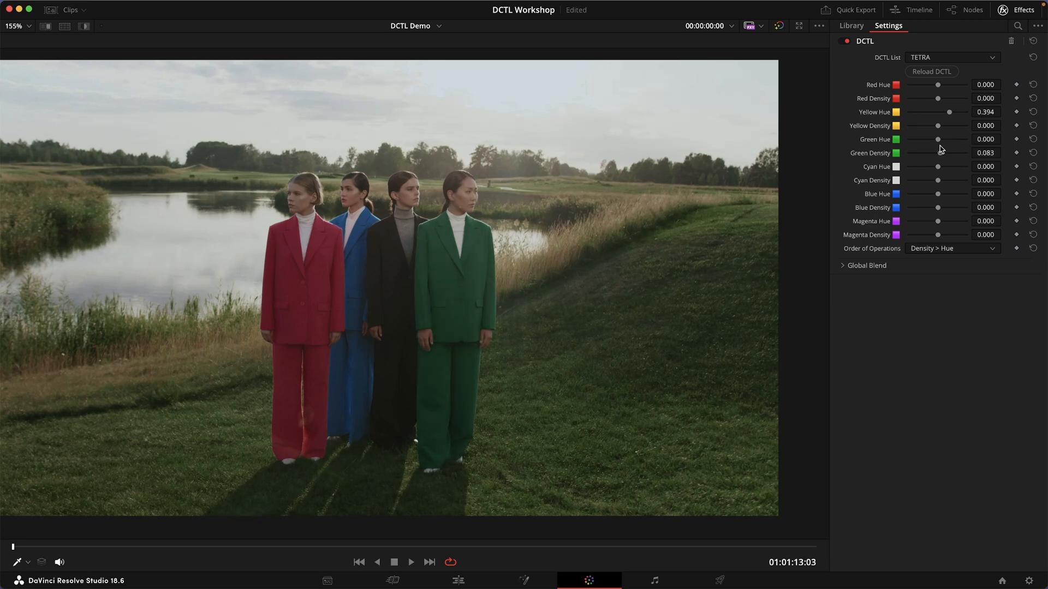
{"action": "left_click_drag", "start_coordinate": [938, 153], "coordinate": [968, 152]}
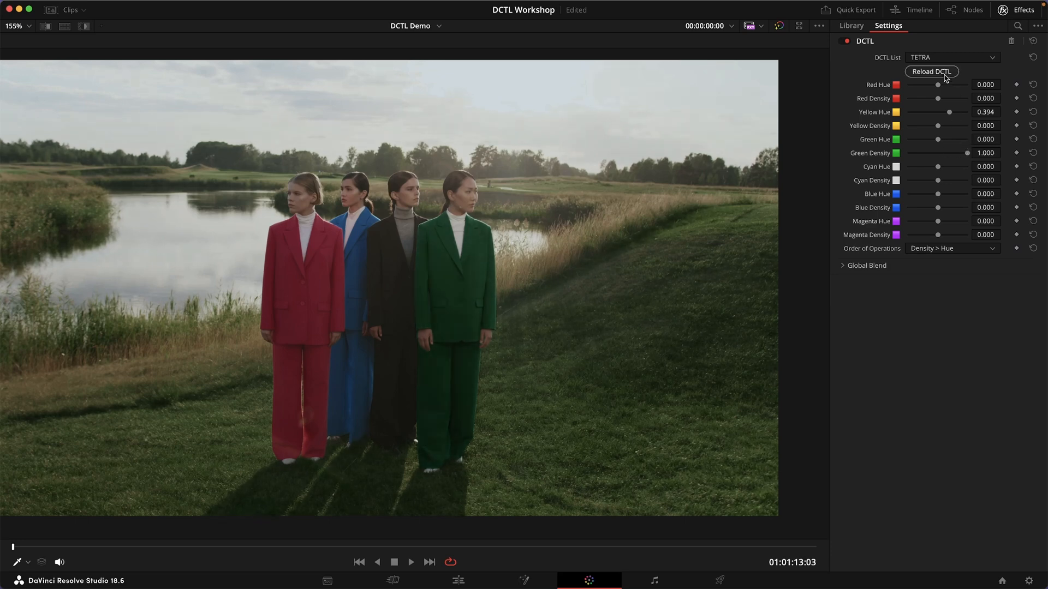
Step: Reset all hue and density adjustments, then test Green Density and zero it again
{"action": "left_click", "coordinate": [930, 71]}
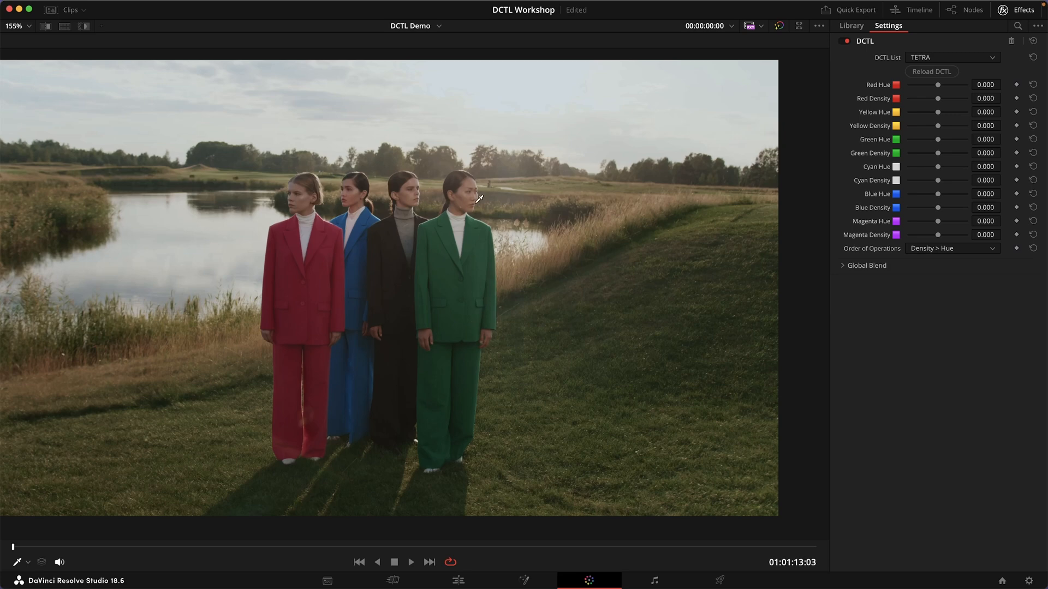
{"action": "mouse_move", "coordinate": [941, 174]}
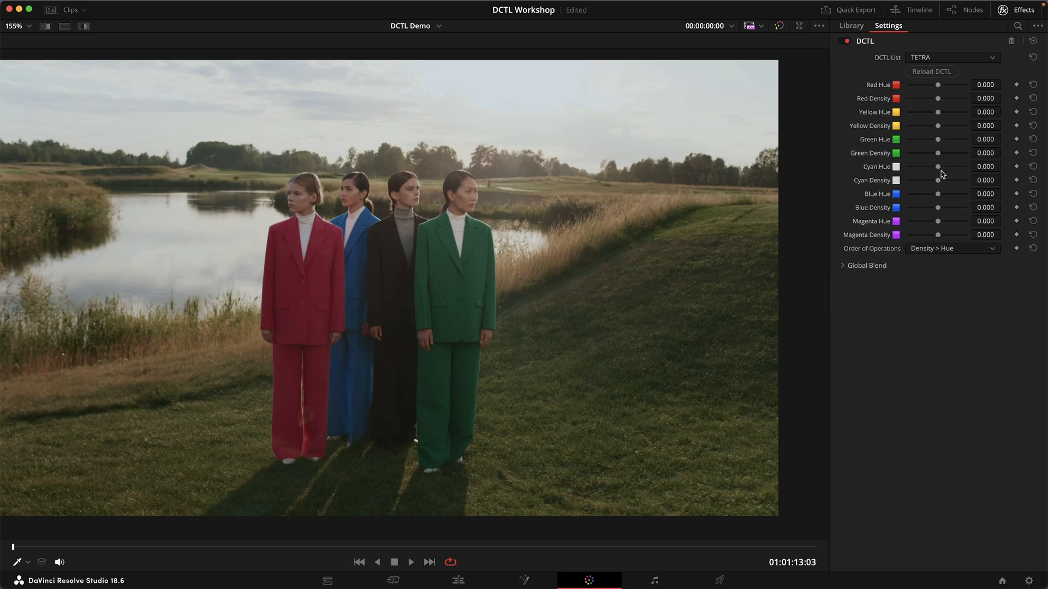
{"action": "left_click_drag", "start_coordinate": [937, 152], "coordinate": [944, 152]}
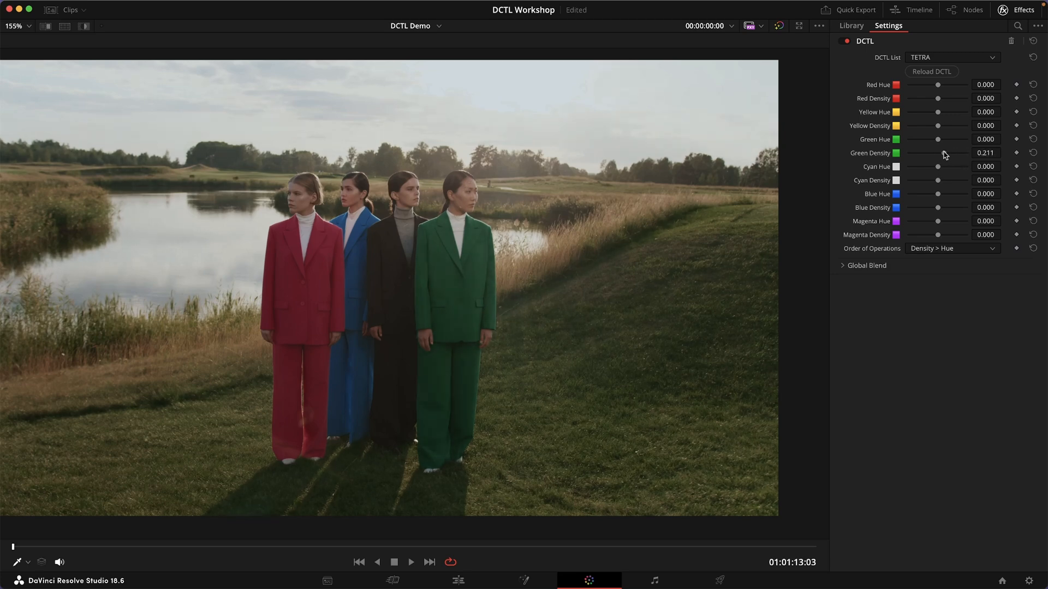
{"action": "left_click", "coordinate": [1031, 153]}
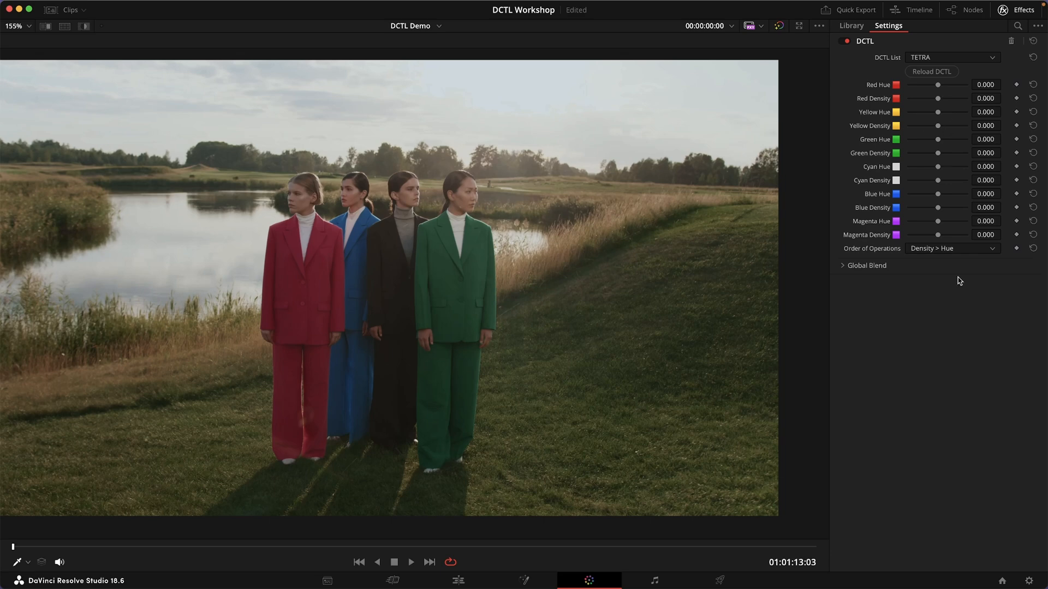
Step: Set Order of Operations to Hue > Density, Yellow Hue 0.560, and Green Density back to zero
{"action": "left_click", "coordinate": [952, 248]}
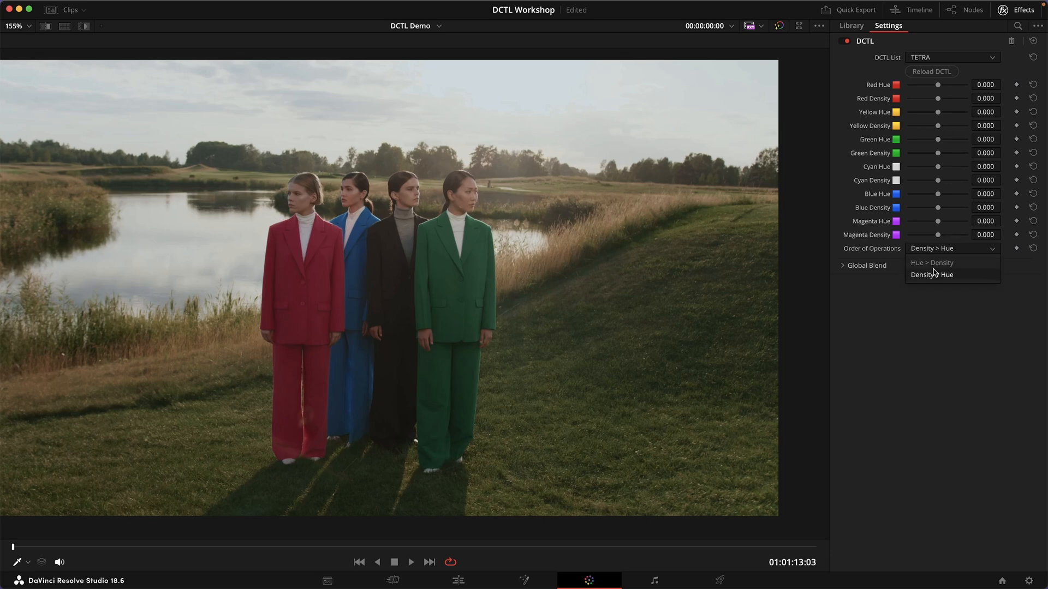
{"action": "left_click", "coordinate": [931, 262]}
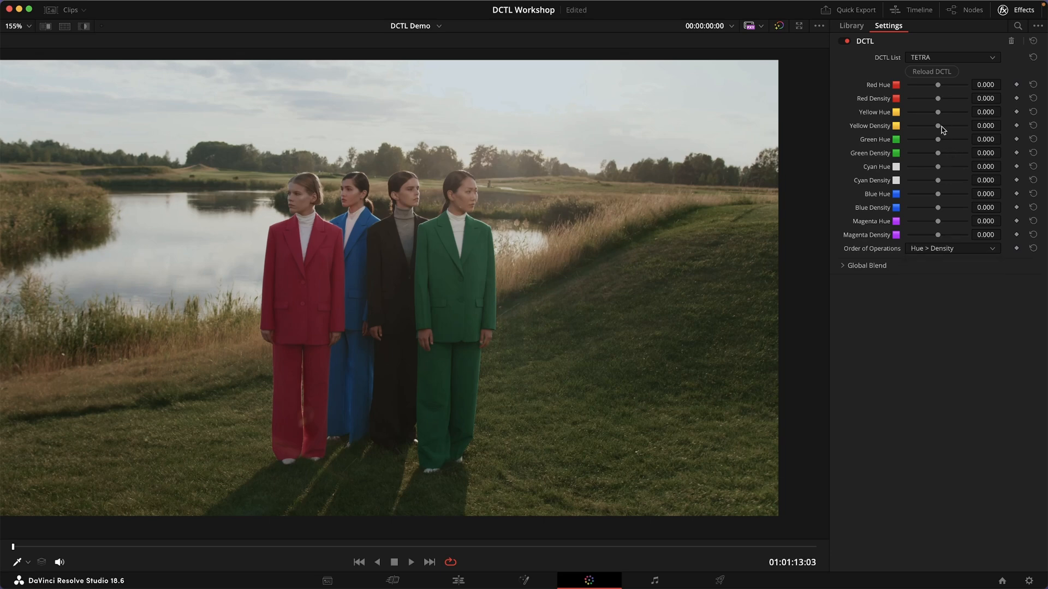
{"action": "left_click_drag", "start_coordinate": [937, 112], "coordinate": [951, 111]}
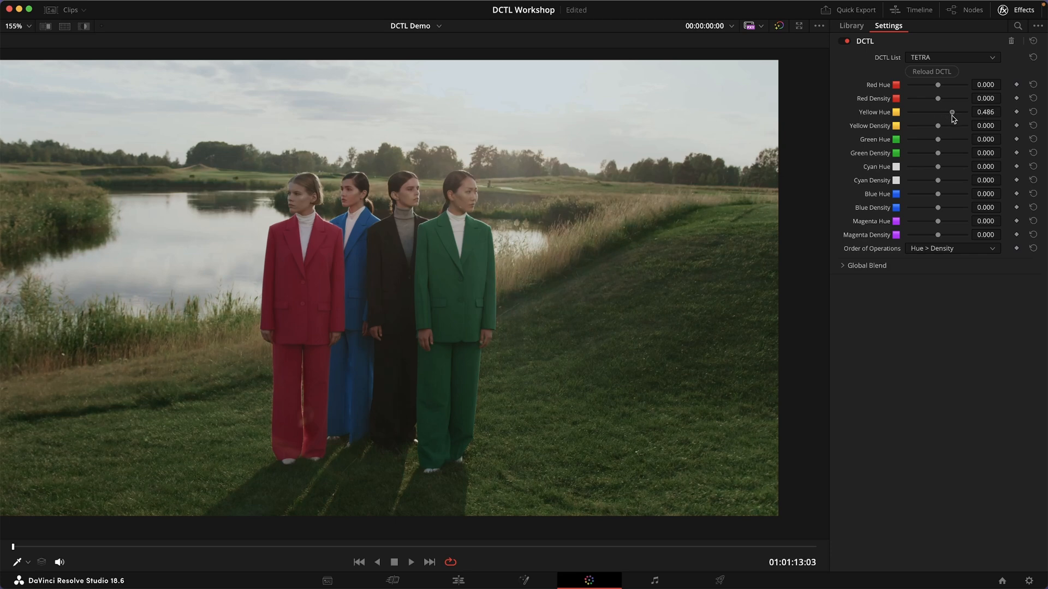
{"action": "left_click_drag", "start_coordinate": [952, 111], "coordinate": [955, 111]}
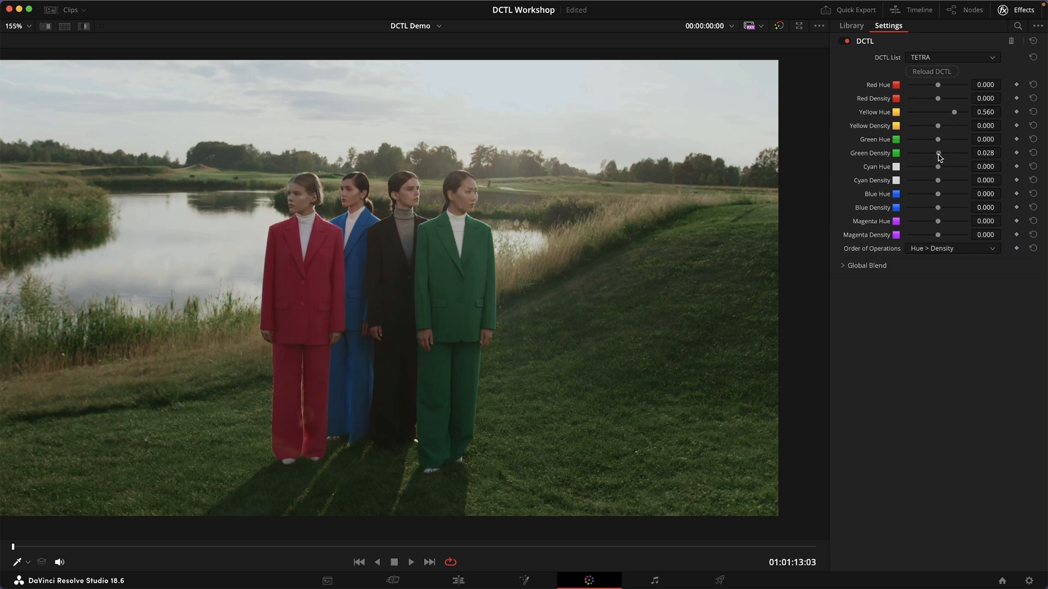
{"action": "left_click_drag", "start_coordinate": [939, 152], "coordinate": [961, 153]}
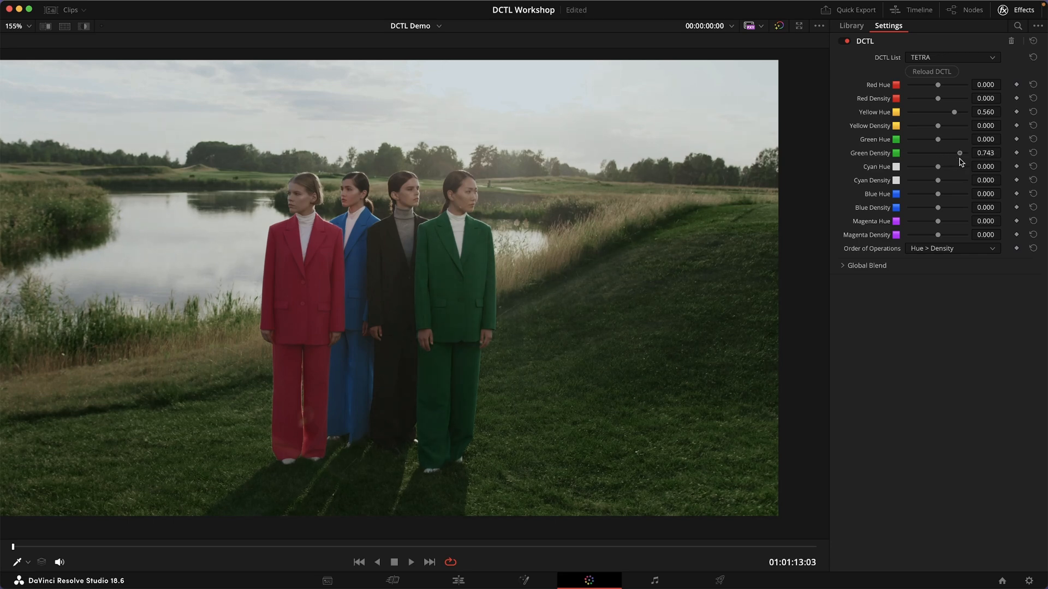
{"action": "left_click_drag", "start_coordinate": [959, 153], "coordinate": [955, 153]}
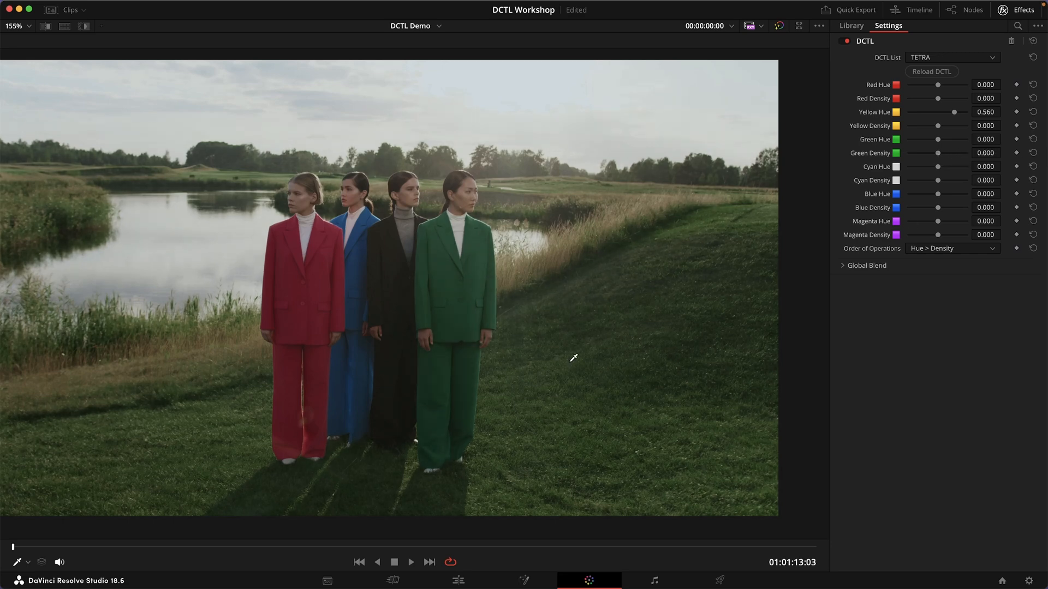
{"action": "mouse_move", "coordinate": [921, 304]}
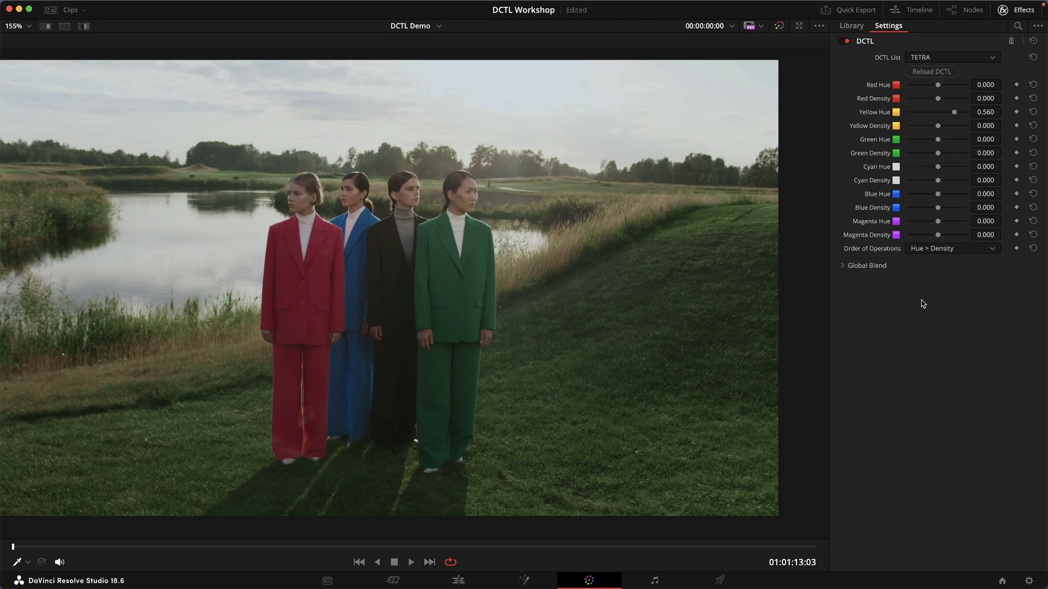
{"action": "mouse_move", "coordinate": [925, 255]}
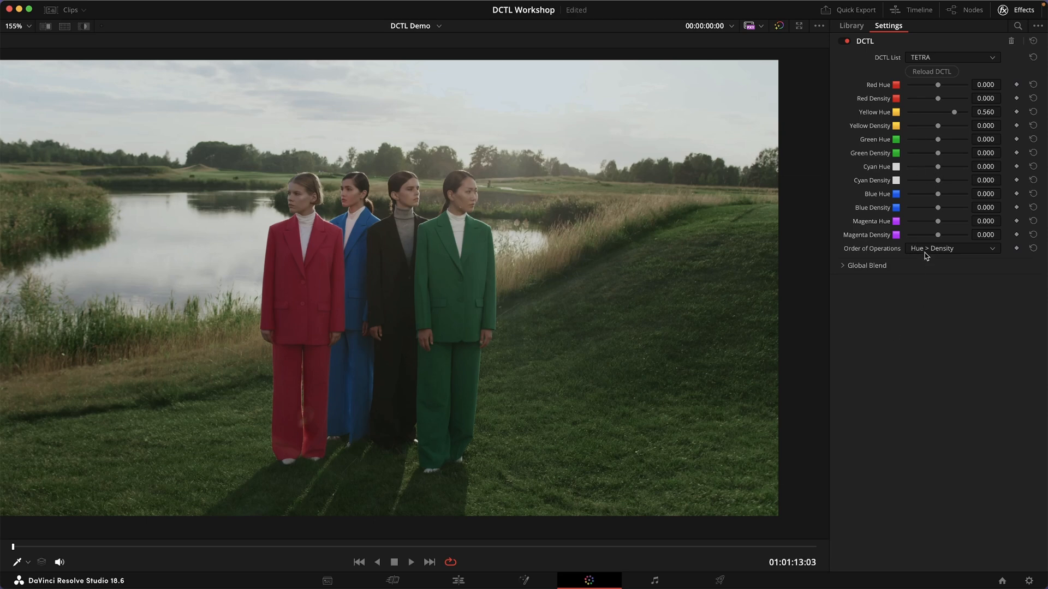
Step: Fine-tune the grass's Yellow Density to 0.560, keeping Order of Operations on Hue > Density
{"action": "left_click_drag", "start_coordinate": [937, 125], "coordinate": [951, 126]}
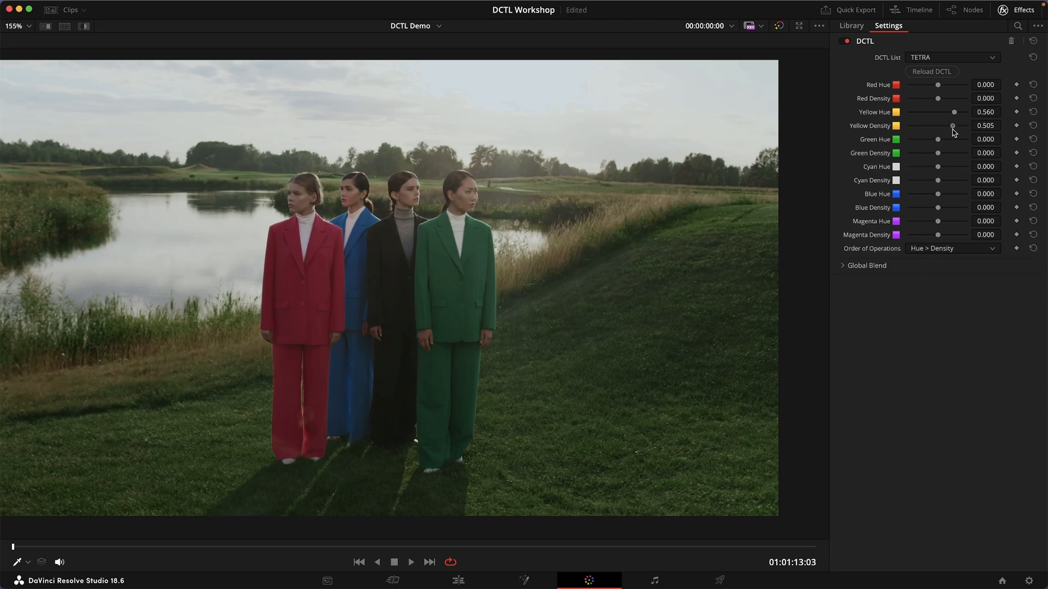
{"action": "left_click_drag", "start_coordinate": [952, 126], "coordinate": [958, 126]}
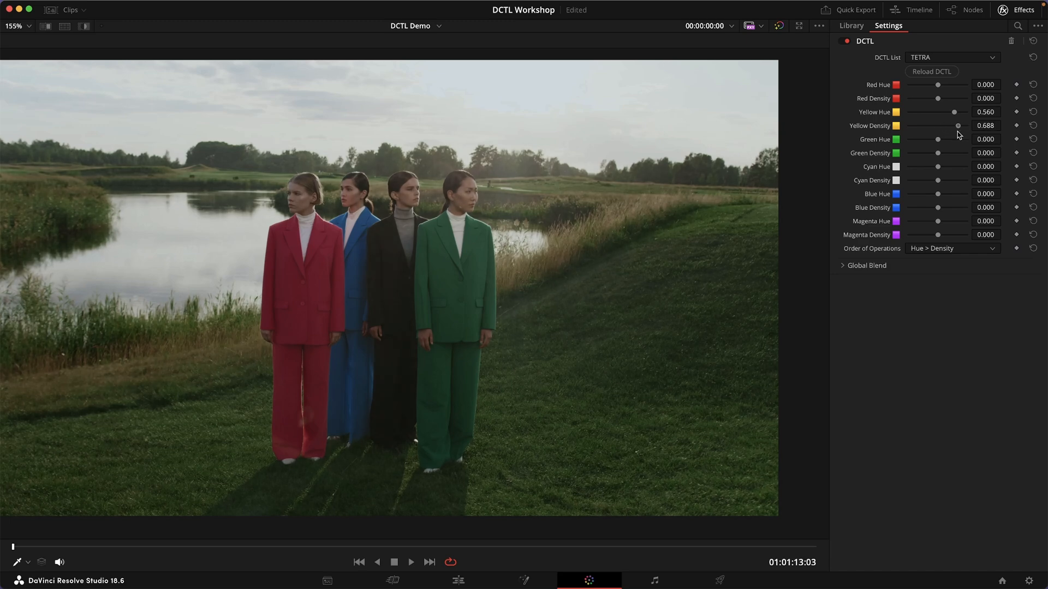
{"action": "left_click_drag", "start_coordinate": [957, 126], "coordinate": [942, 125]}
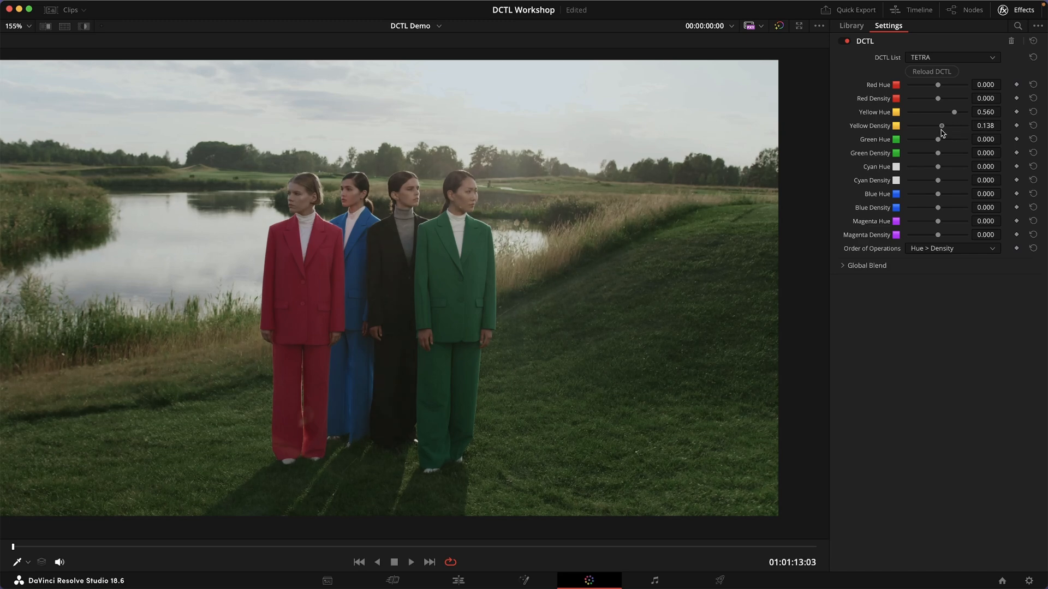
{"action": "left_click_drag", "start_coordinate": [941, 125], "coordinate": [946, 125]}
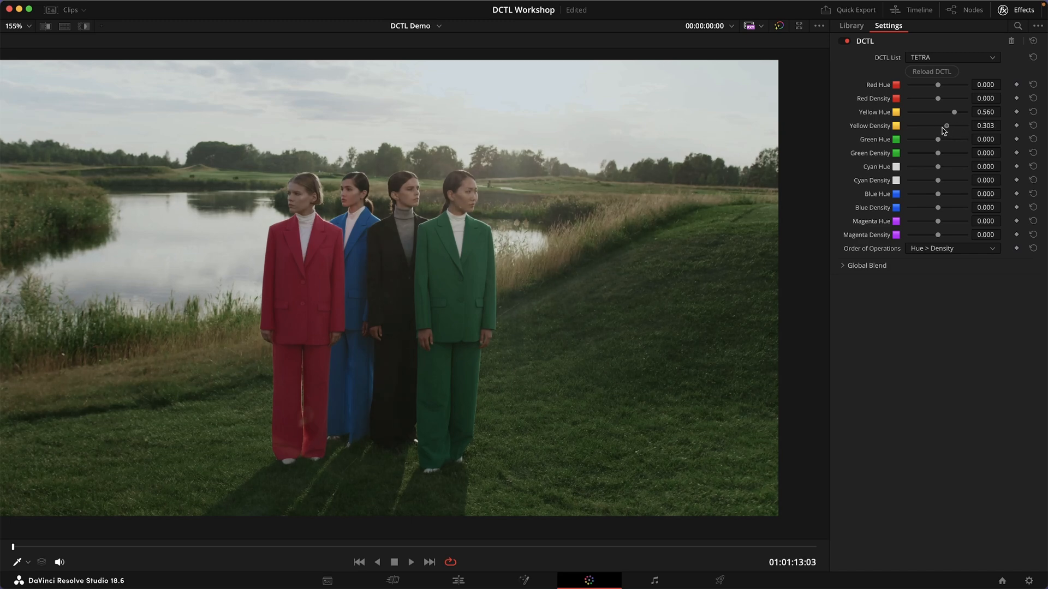
{"action": "left_click_drag", "start_coordinate": [946, 126], "coordinate": [954, 126]}
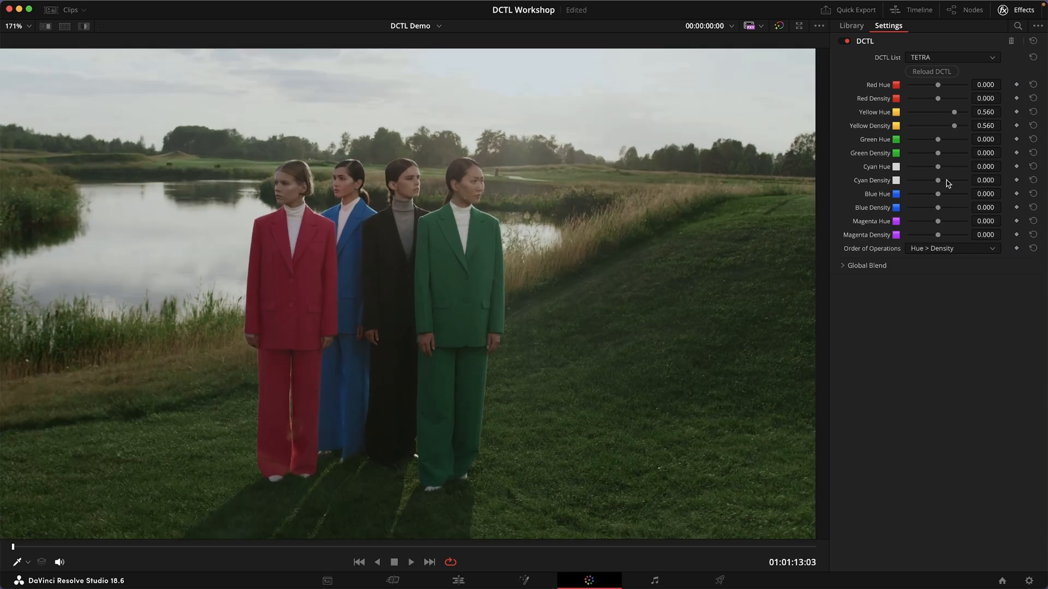
{"action": "left_click", "coordinate": [952, 248]}
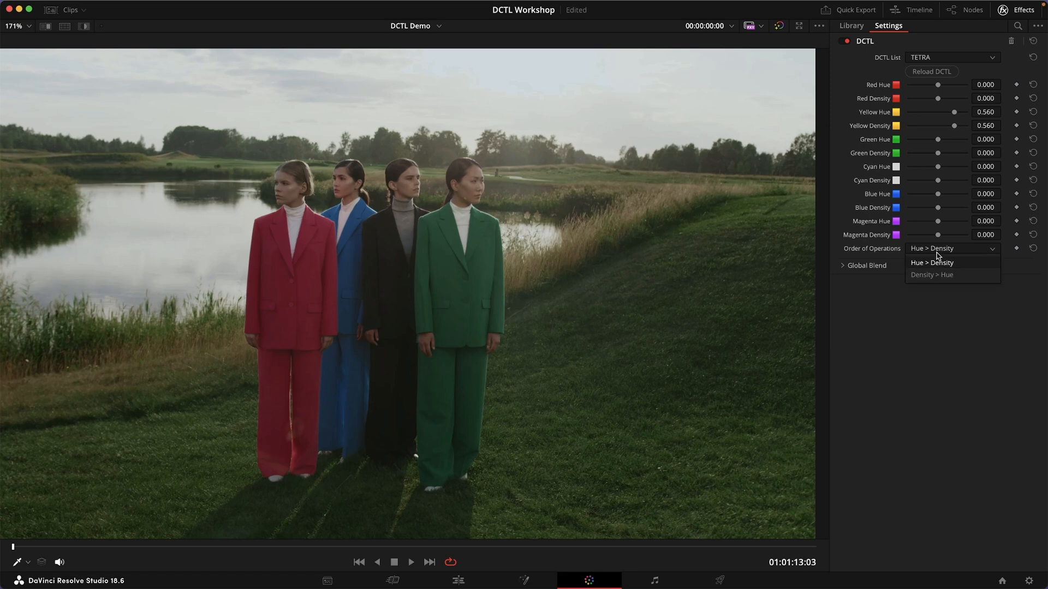
{"action": "left_click", "coordinate": [932, 262]}
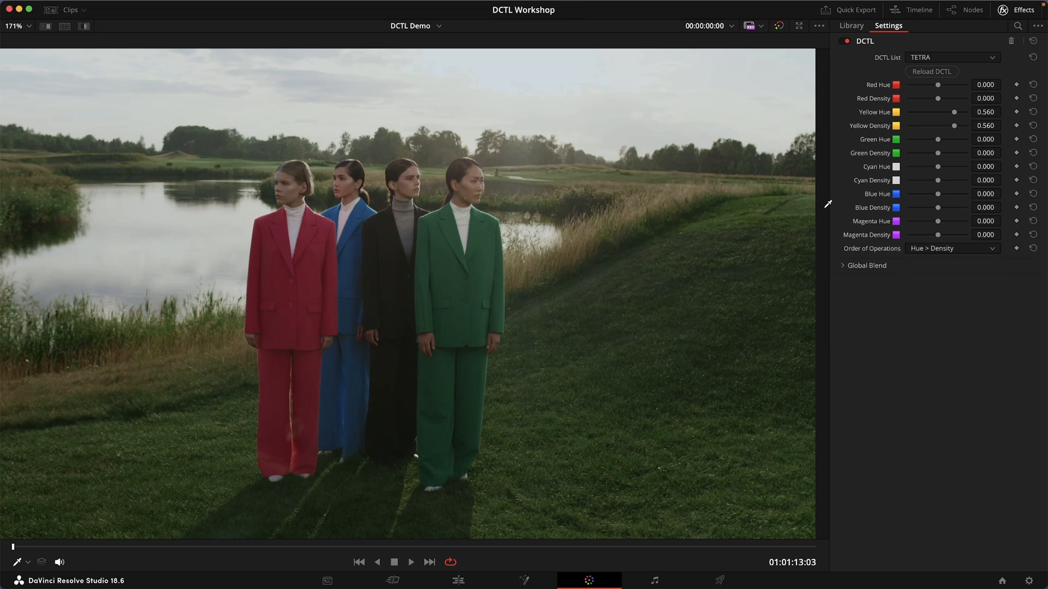
{"action": "mouse_move", "coordinate": [690, 366]}
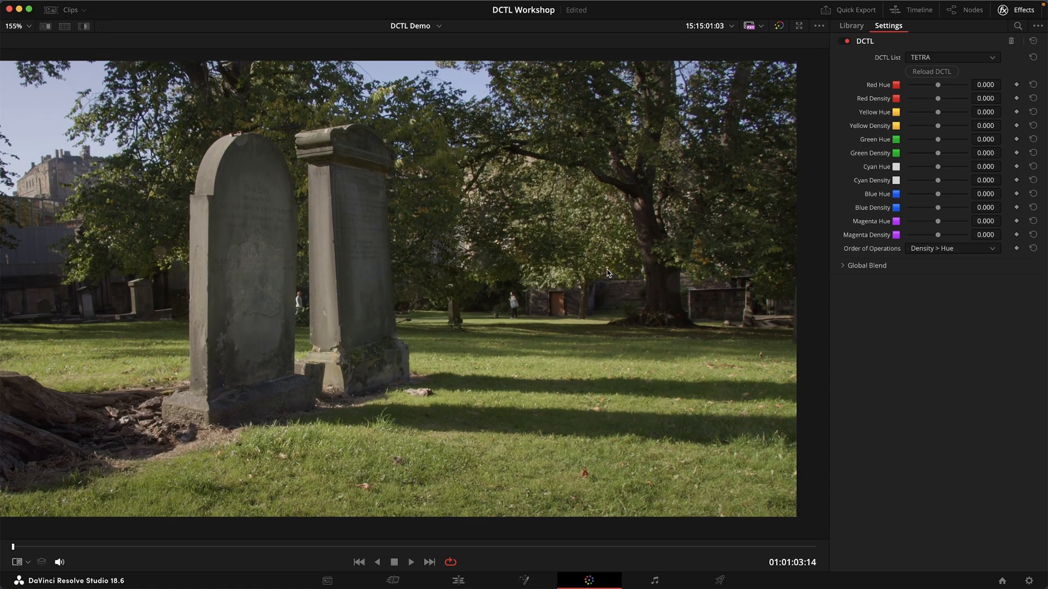
{"action": "mouse_move", "coordinate": [601, 193]}
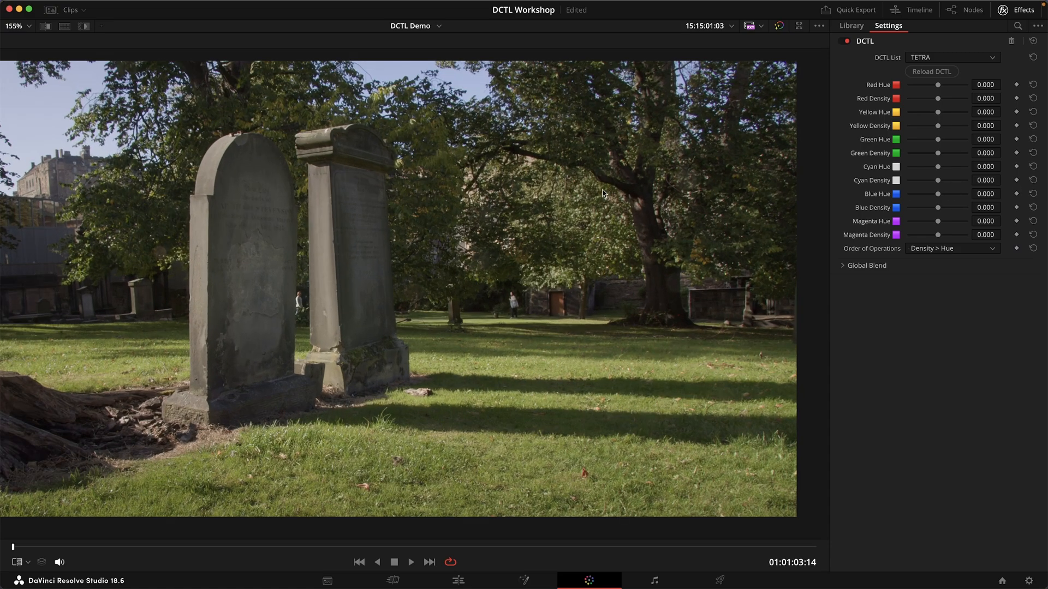
{"action": "mouse_move", "coordinate": [593, 222]}
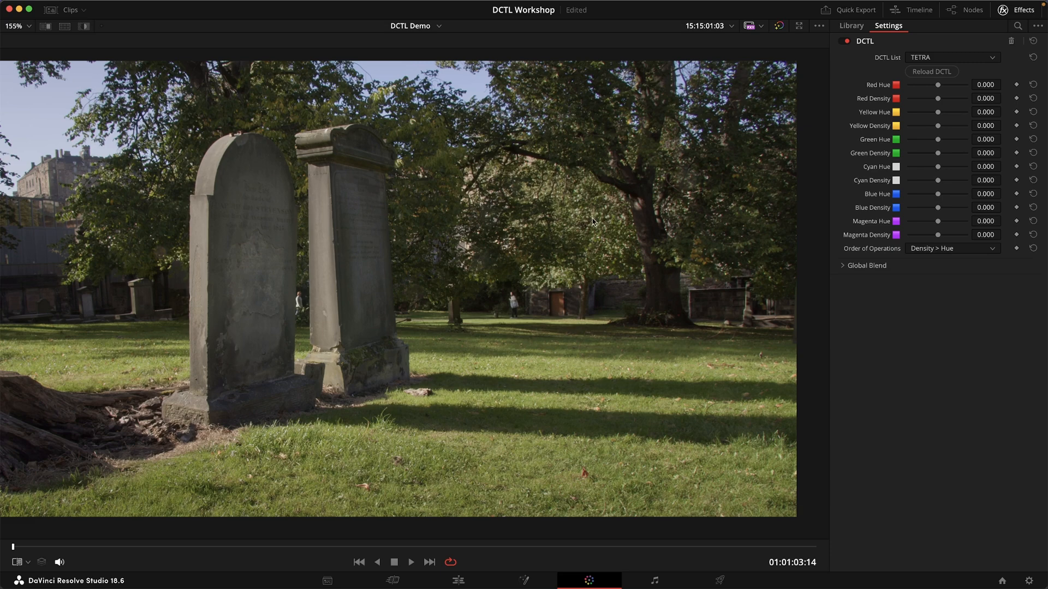
{"action": "mouse_move", "coordinate": [844, 188]}
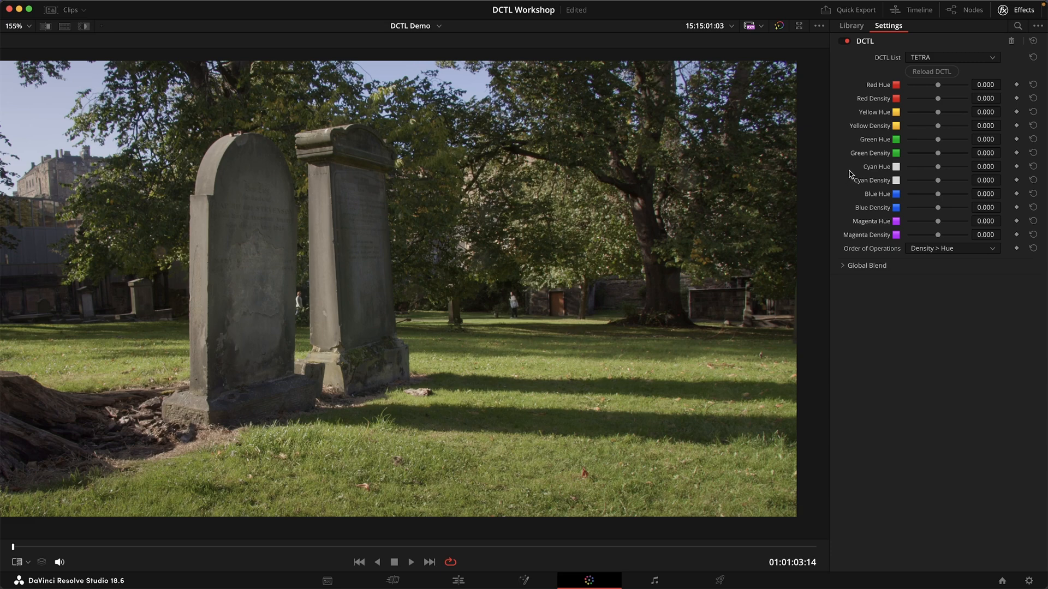
Step: Swing Yellow Hue toward orange to -0.578 and raise Yellow Density to 0.670
{"action": "left_click_drag", "start_coordinate": [937, 112], "coordinate": [929, 111]}
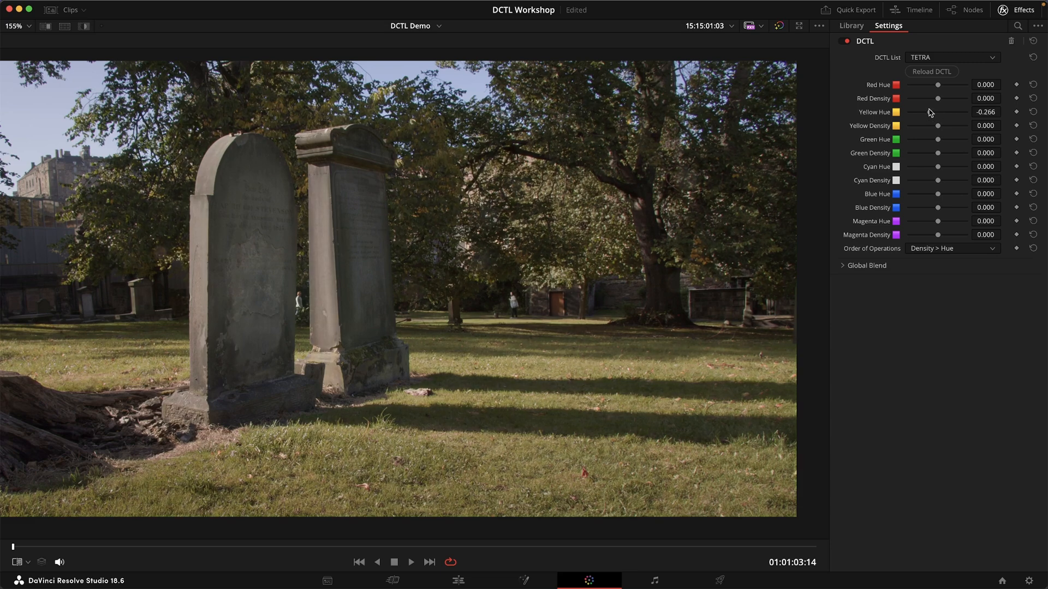
{"action": "left_click_drag", "start_coordinate": [937, 111], "coordinate": [925, 111]}
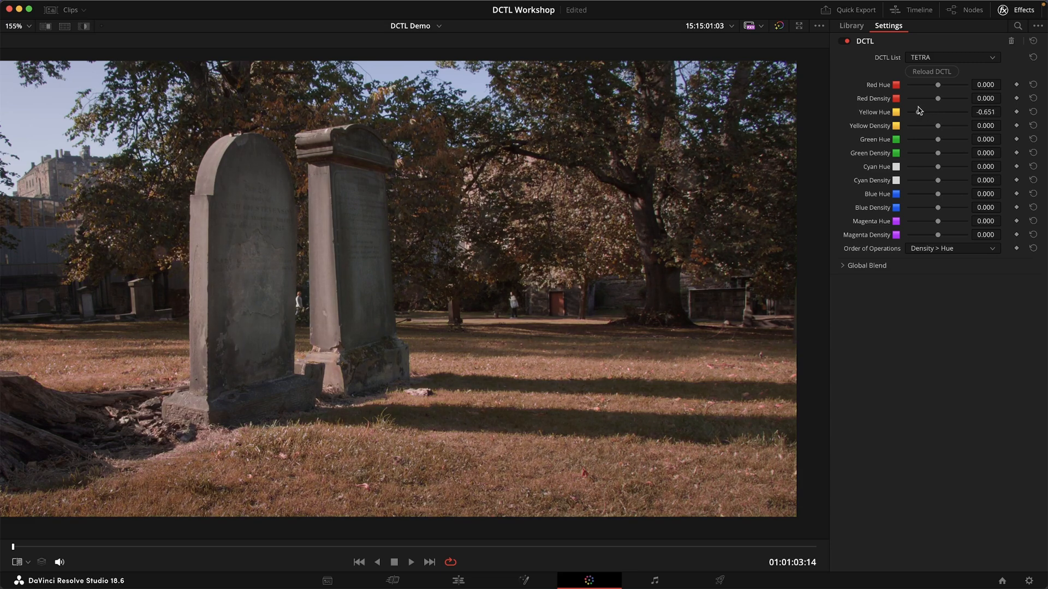
{"action": "left_click_drag", "start_coordinate": [938, 112], "coordinate": [943, 112]}
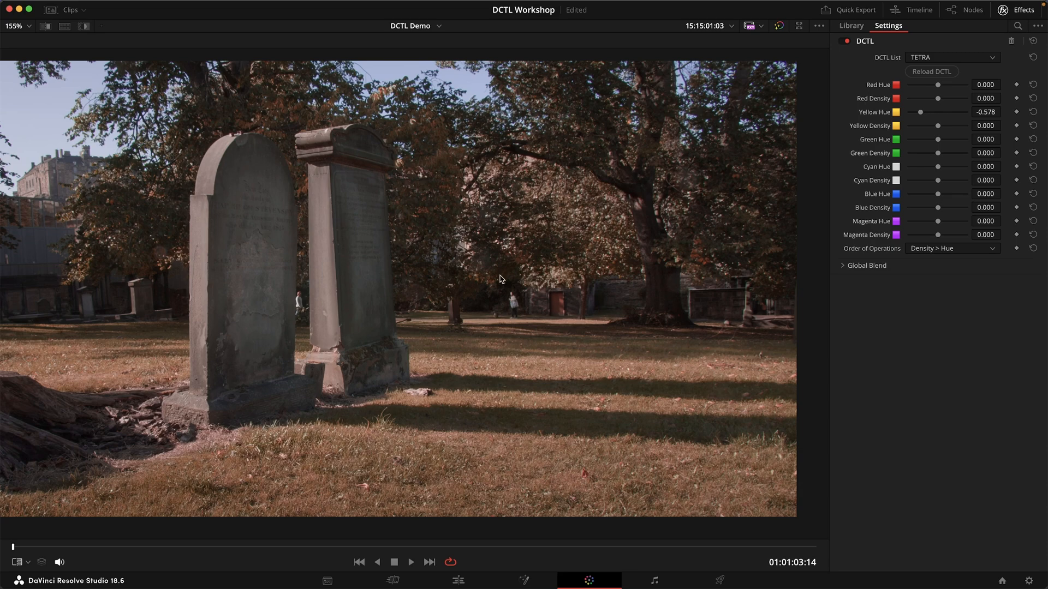
{"action": "mouse_move", "coordinate": [933, 126]}
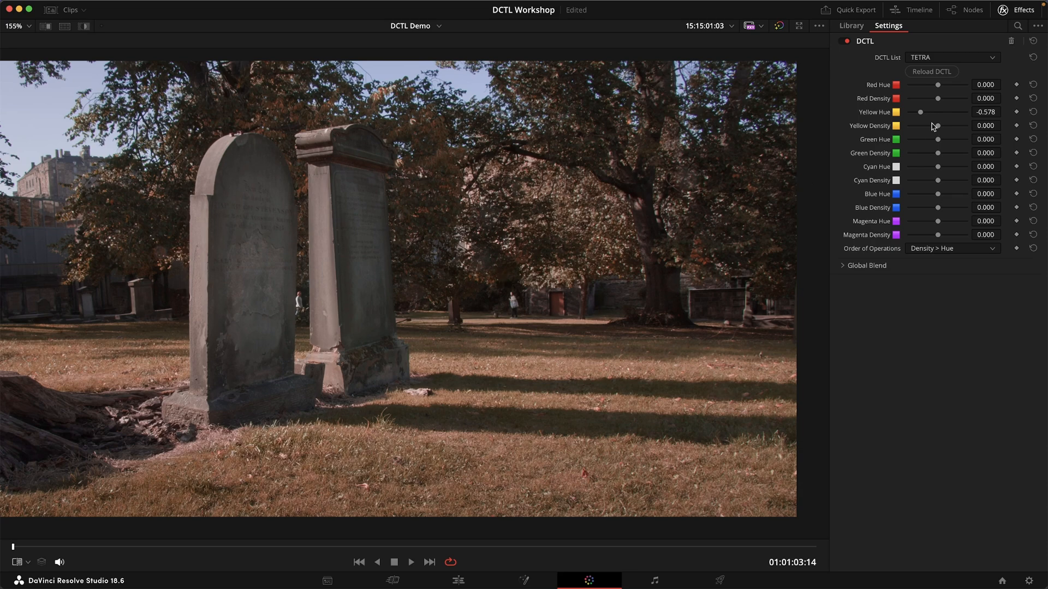
{"action": "left_click_drag", "start_coordinate": [937, 126], "coordinate": [957, 125]}
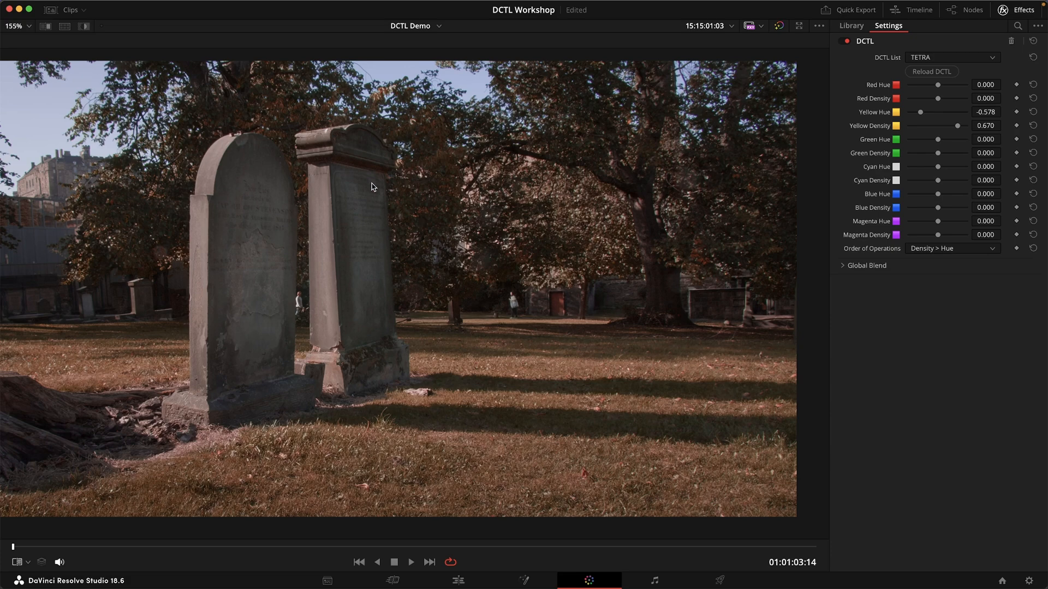
{"action": "mouse_move", "coordinate": [381, 180]}
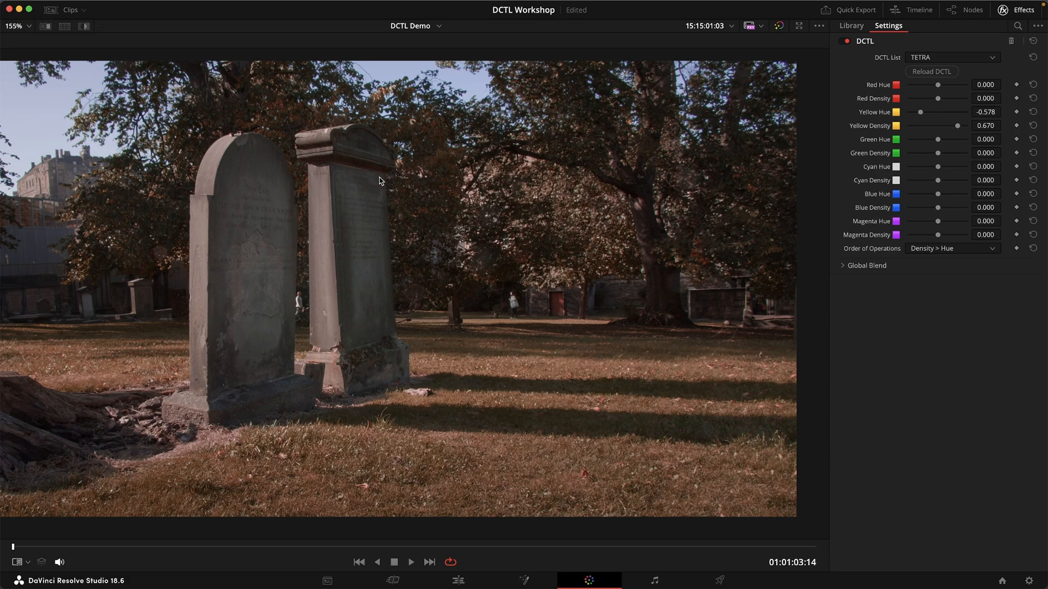
{"action": "mouse_move", "coordinate": [790, 197]}
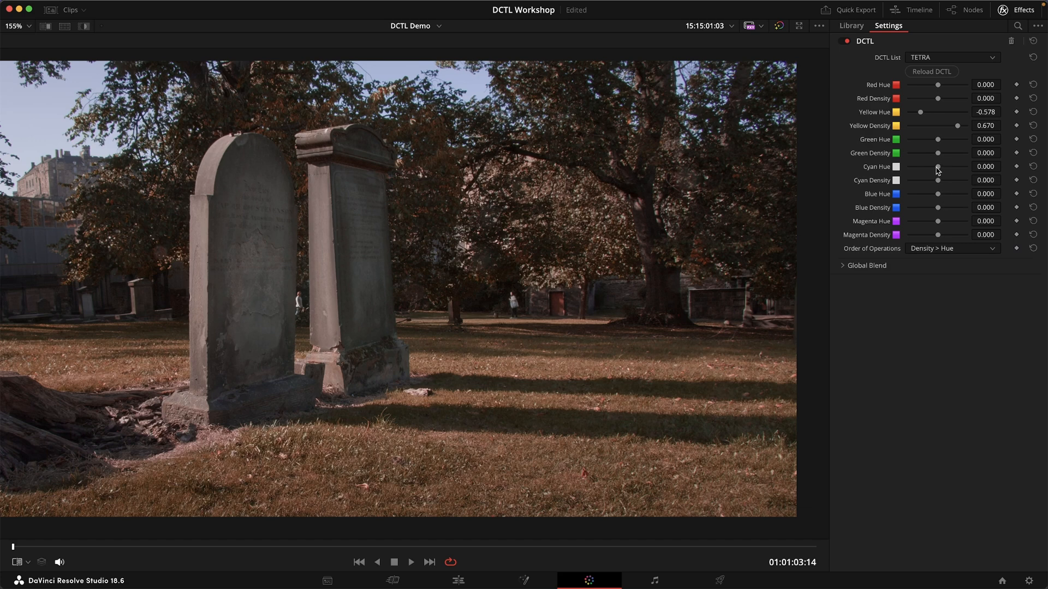
Step: Set Cyan Hue to -0.321, Blue Hue to -0.615 and Cyan Density to 0.651
{"action": "left_click_drag", "start_coordinate": [937, 167], "coordinate": [935, 167]}
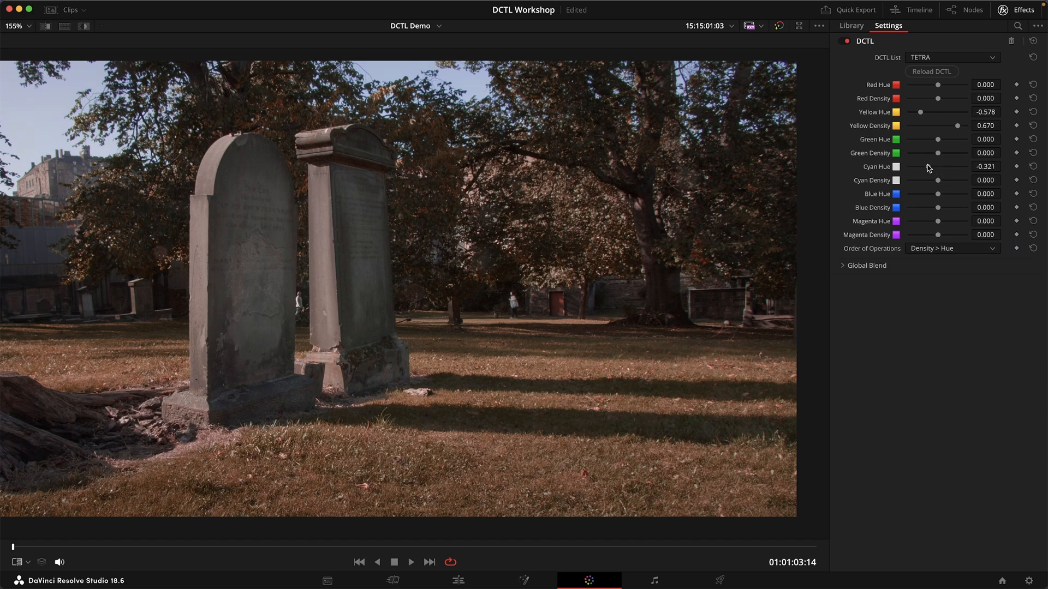
{"action": "left_click_drag", "start_coordinate": [938, 194], "coordinate": [920, 193]}
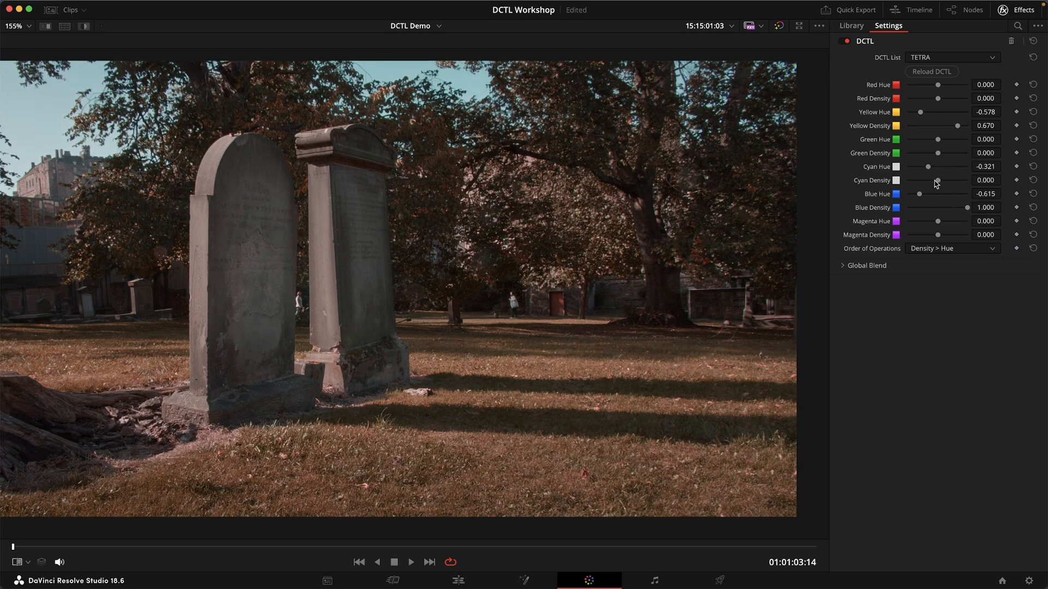
{"action": "left_click_drag", "start_coordinate": [928, 180], "coordinate": [954, 179]}
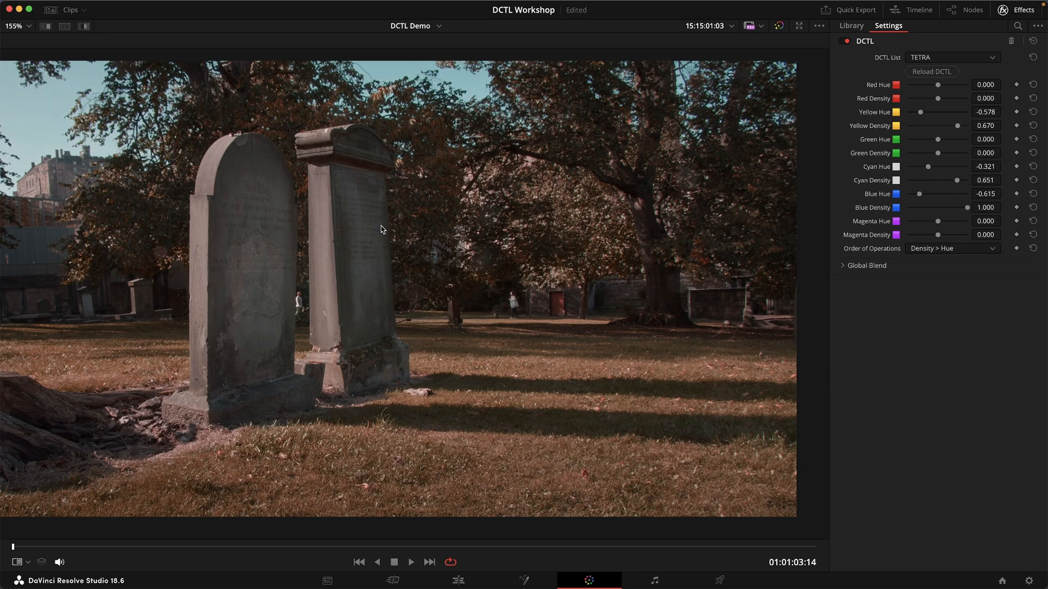